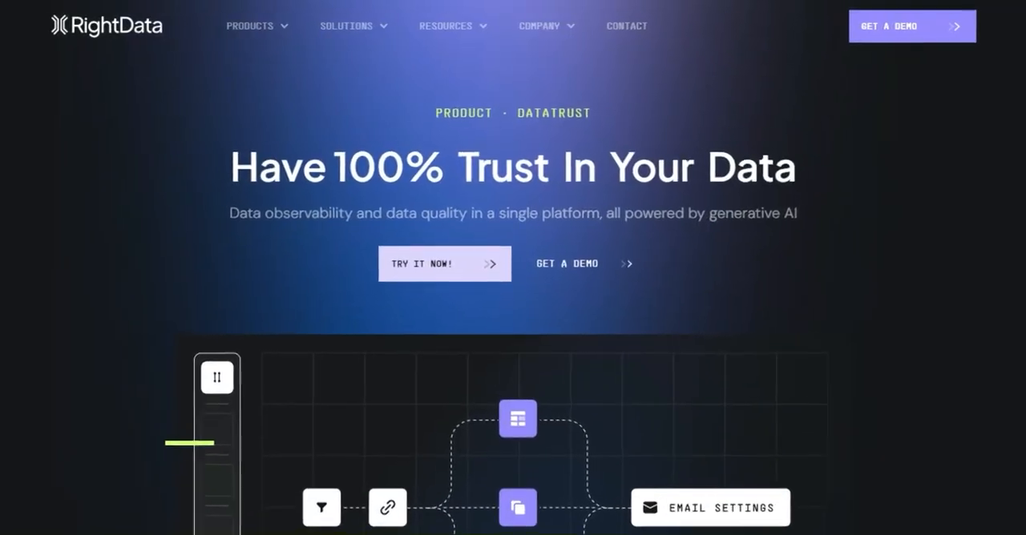
Step: Open the 'Reconciliation across multiple sources' scenario comparing MSSQL and Snowflake data
{"action": "left_click", "coordinate": [444, 264]}
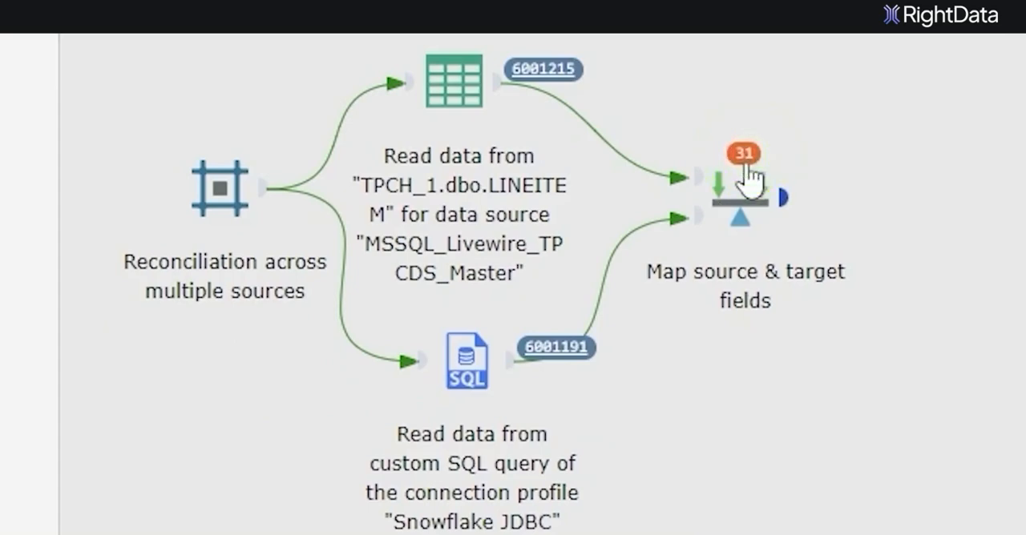
Step: Open the 31 exceptions summary and list the 7 records with differing L_QUANTITY values
{"action": "left_click", "coordinate": [741, 152]}
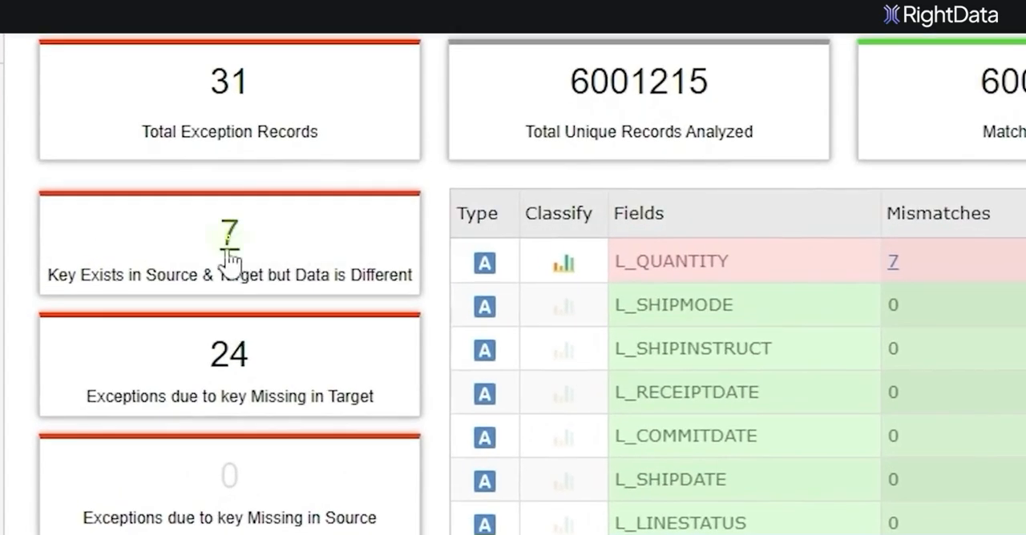
{"action": "left_click", "coordinate": [229, 236]}
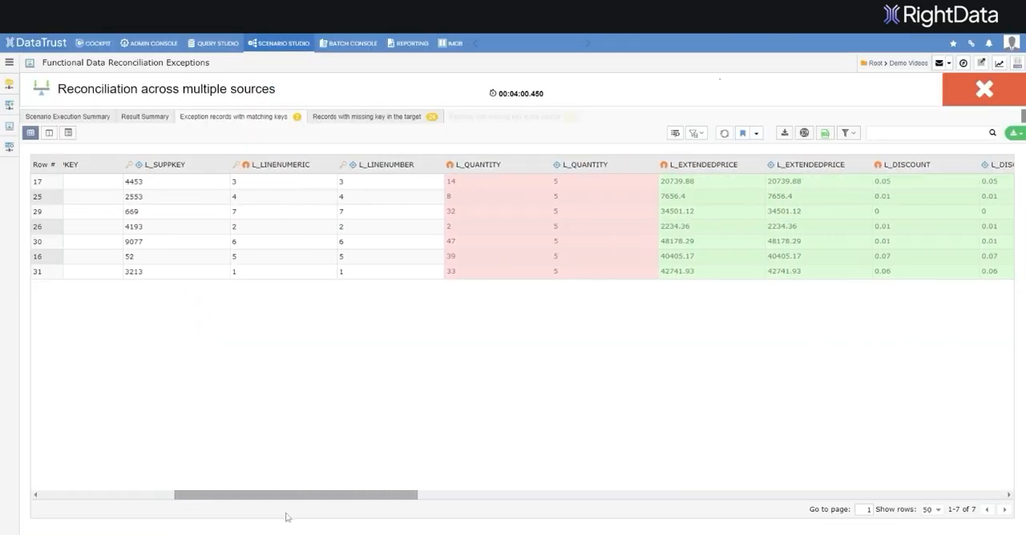
{"action": "scroll", "scroll_direction": "right", "scroll_amount": 3}
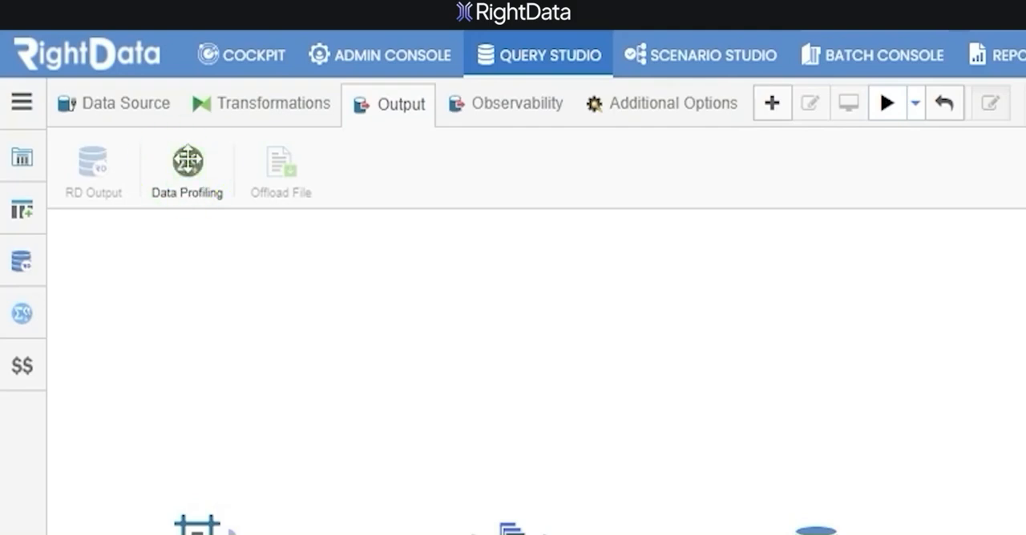
Step: Add a bulk Data Profiling step for the IMDB table and chart the GENRES distribution
{"action": "left_click", "coordinate": [186, 164]}
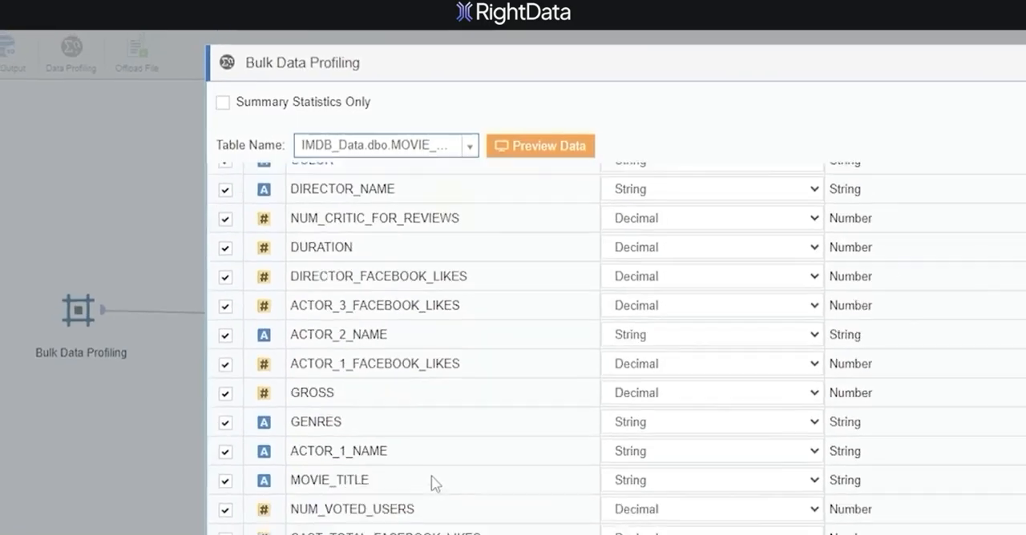
{"action": "scroll", "scroll_direction": "down", "scroll_amount": 3}
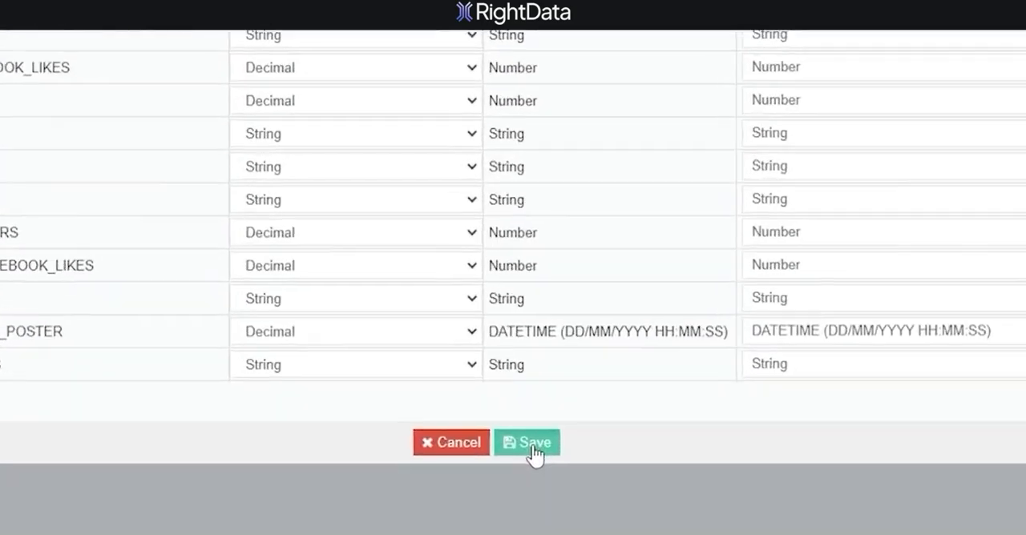
{"action": "left_click", "coordinate": [527, 443]}
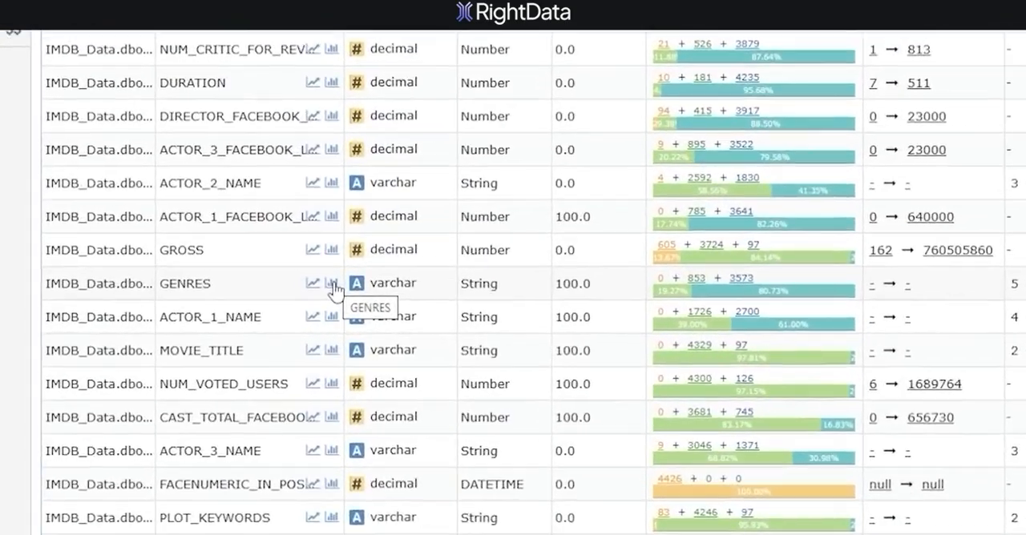
{"action": "left_click", "coordinate": [331, 283]}
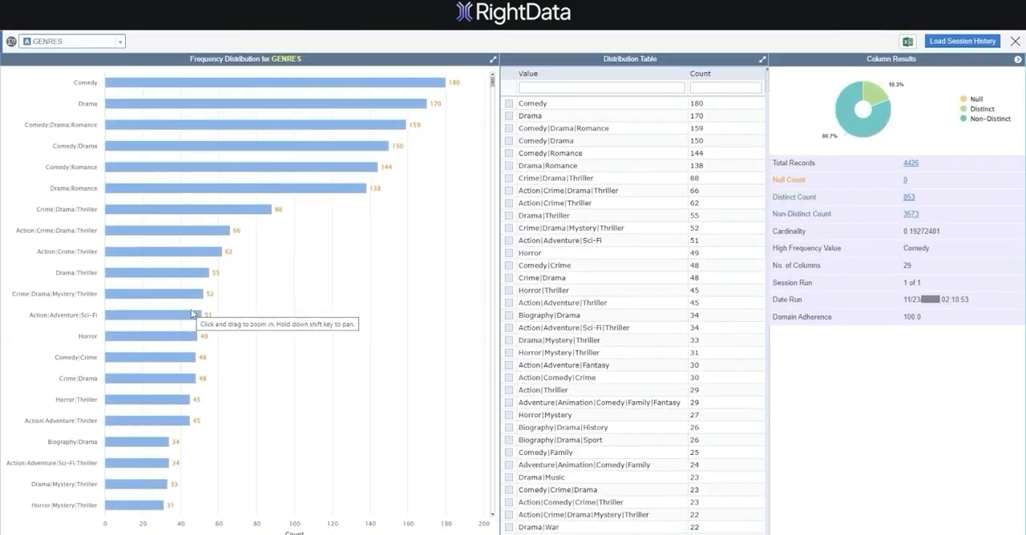
{"action": "left_click", "coordinate": [72, 41]}
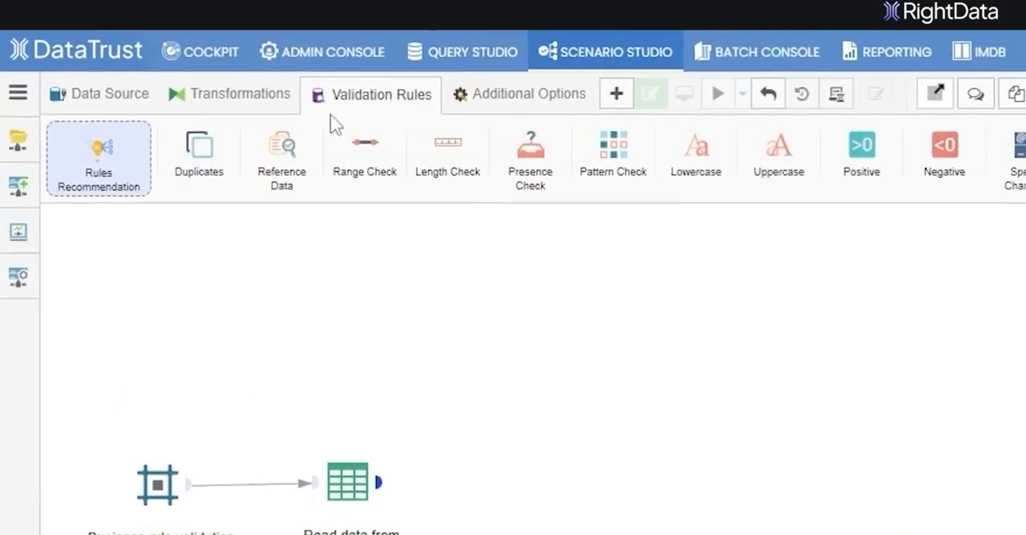
Step: Recommend validation rules from a 1000-row sample and create them
{"action": "left_click", "coordinate": [97, 158]}
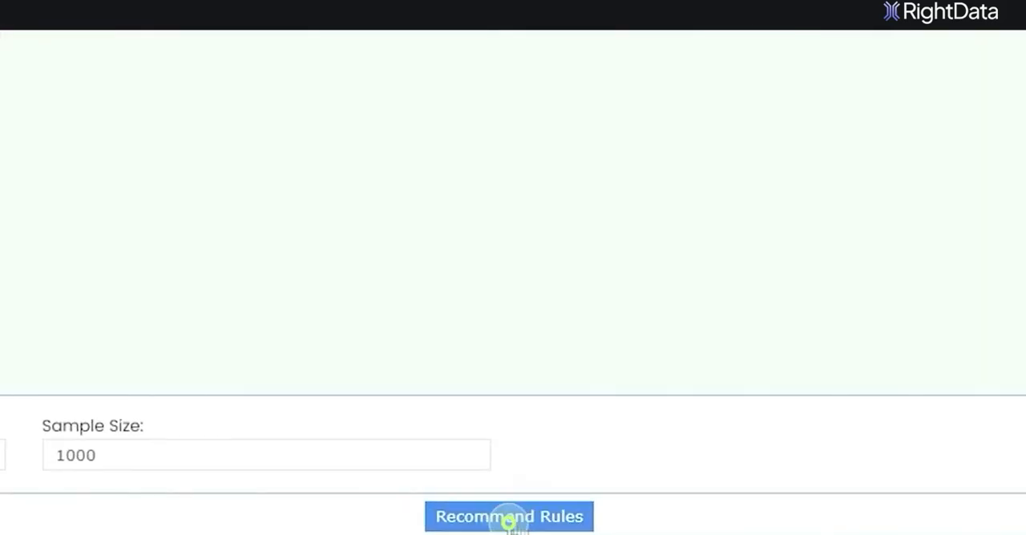
{"action": "left_click", "coordinate": [509, 516]}
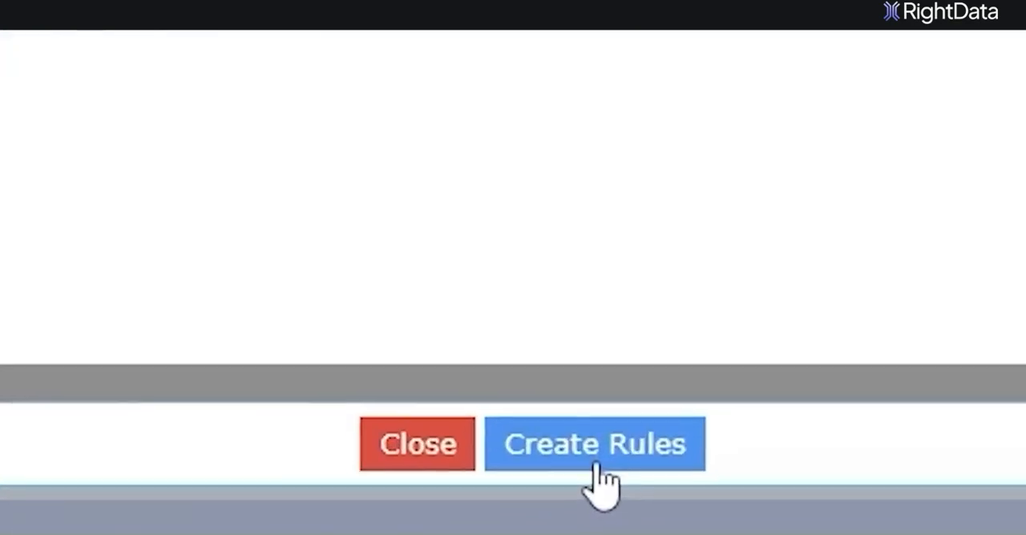
{"action": "left_click", "coordinate": [595, 444]}
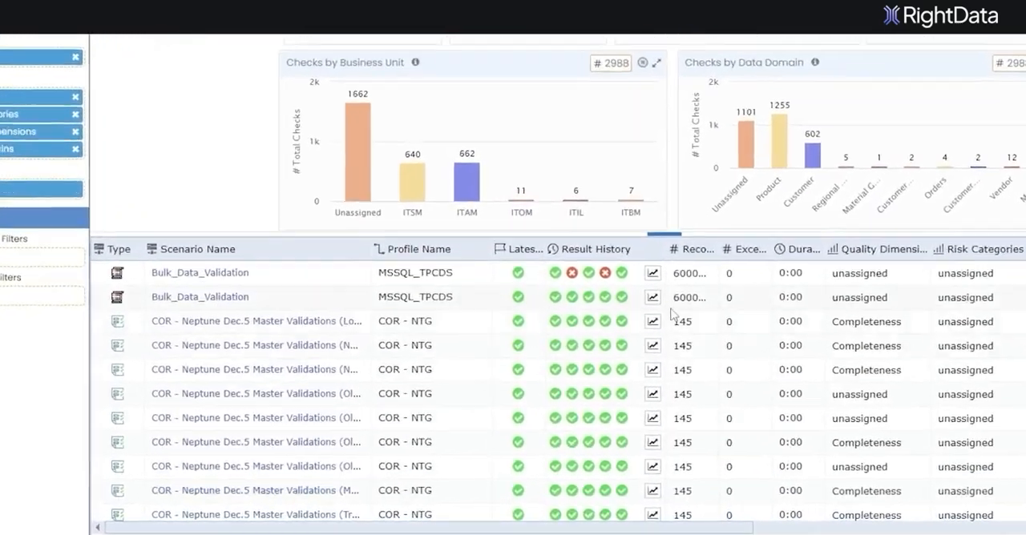
Step: Review the Checks by Business Unit and Checks by Data Domain charts and scenario list
{"action": "left_click", "coordinate": [652, 272]}
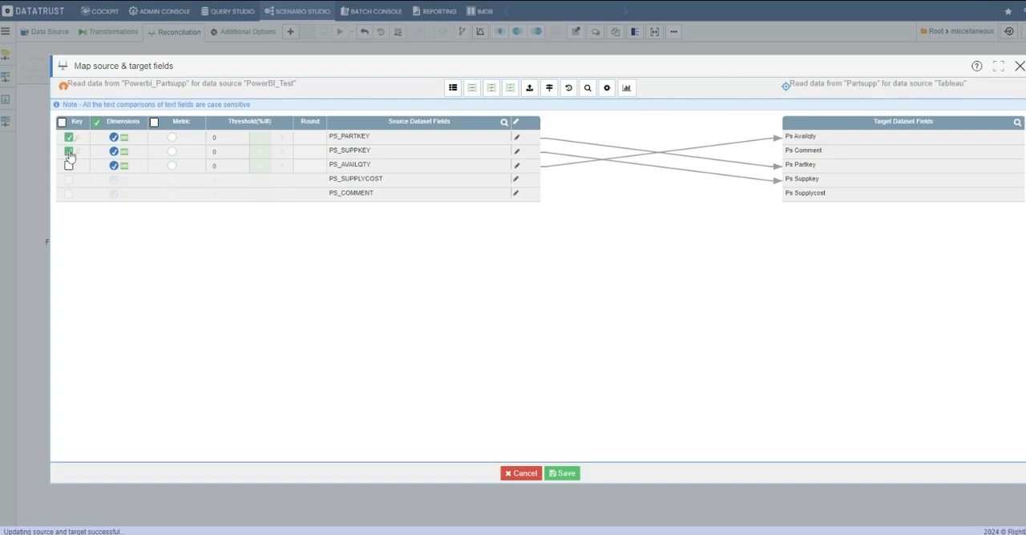
Step: Mark PS_SUPPKEY as a key field in the Power BI-to-Tableau mapping
{"action": "left_click", "coordinate": [562, 472]}
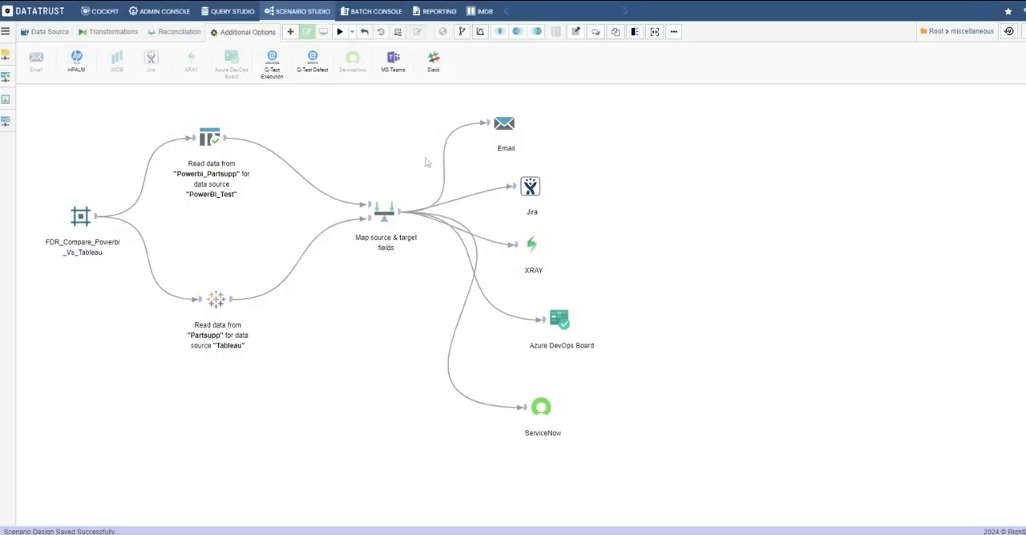
Step: Add an MS Teams notification posting to the DTQA_Teams channel
{"action": "left_click", "coordinate": [392, 58]}
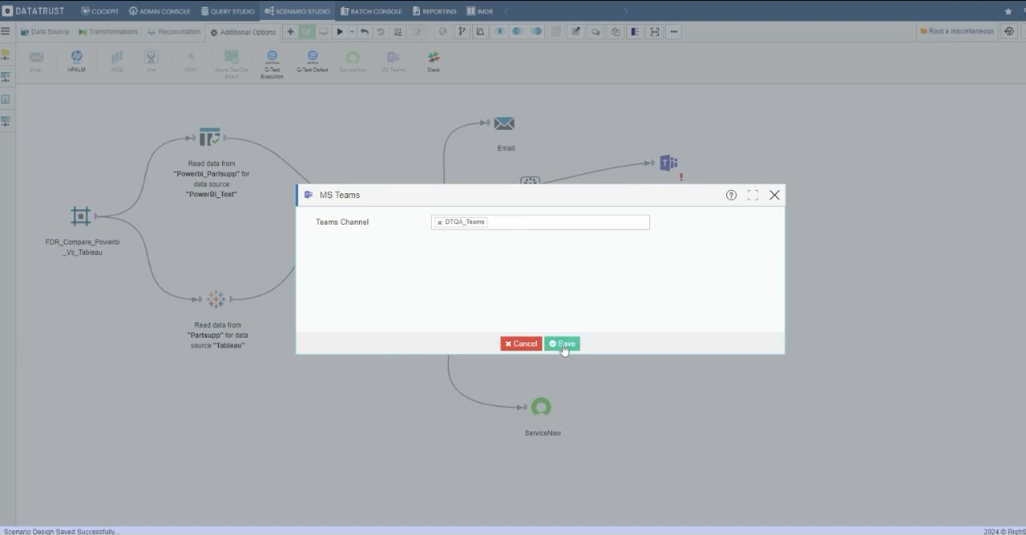
{"action": "left_click", "coordinate": [562, 343]}
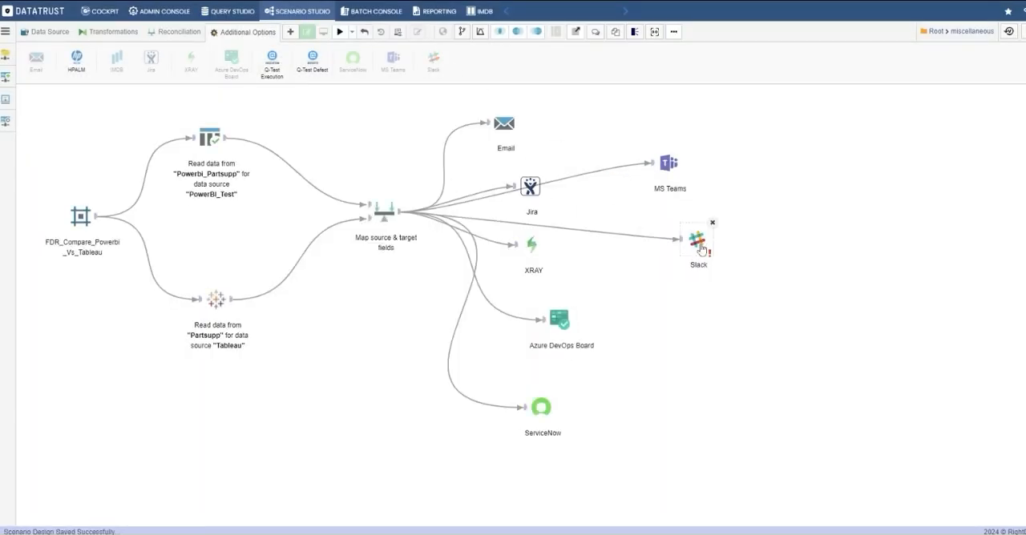